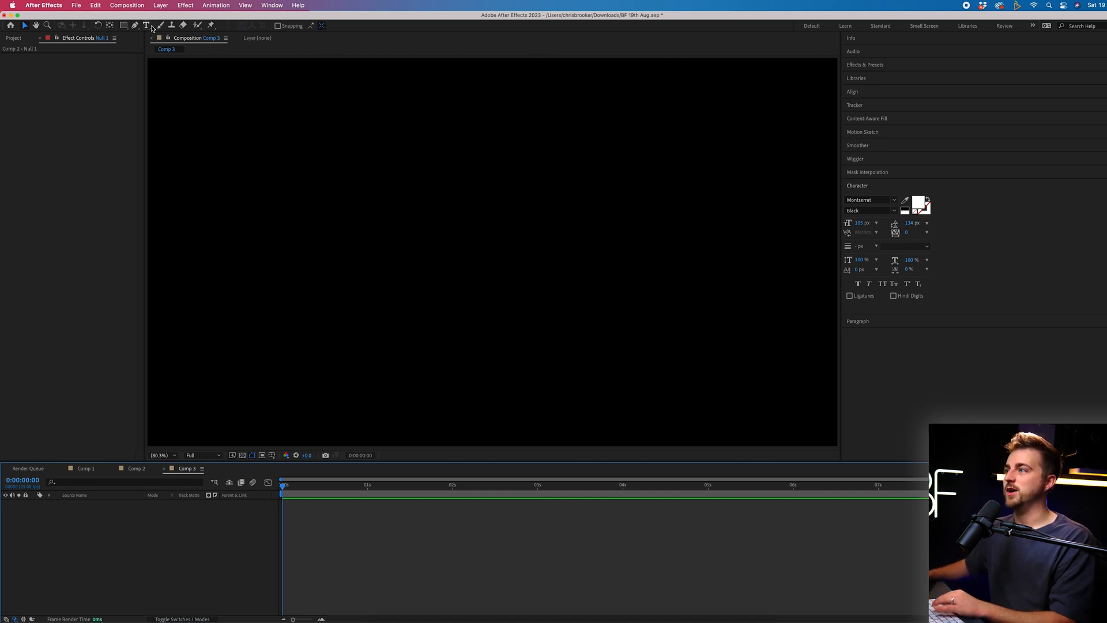
pyautogui.moveTo(147, 25)
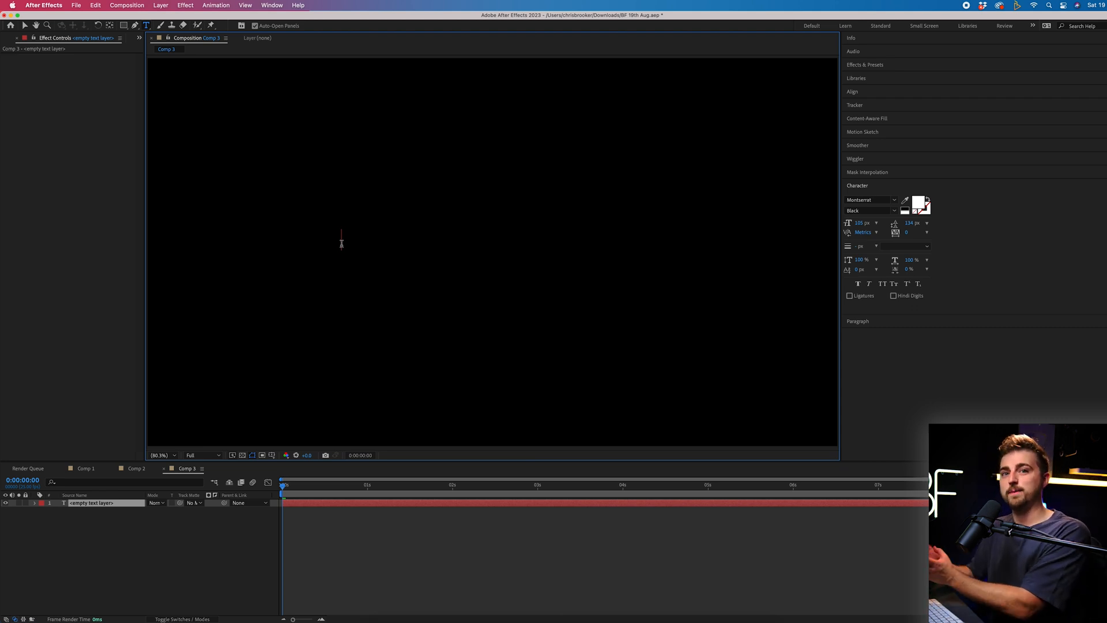
# Step: Type the phrase 'Hello, how are you?' into the new text layer
pyautogui.write('Hello')
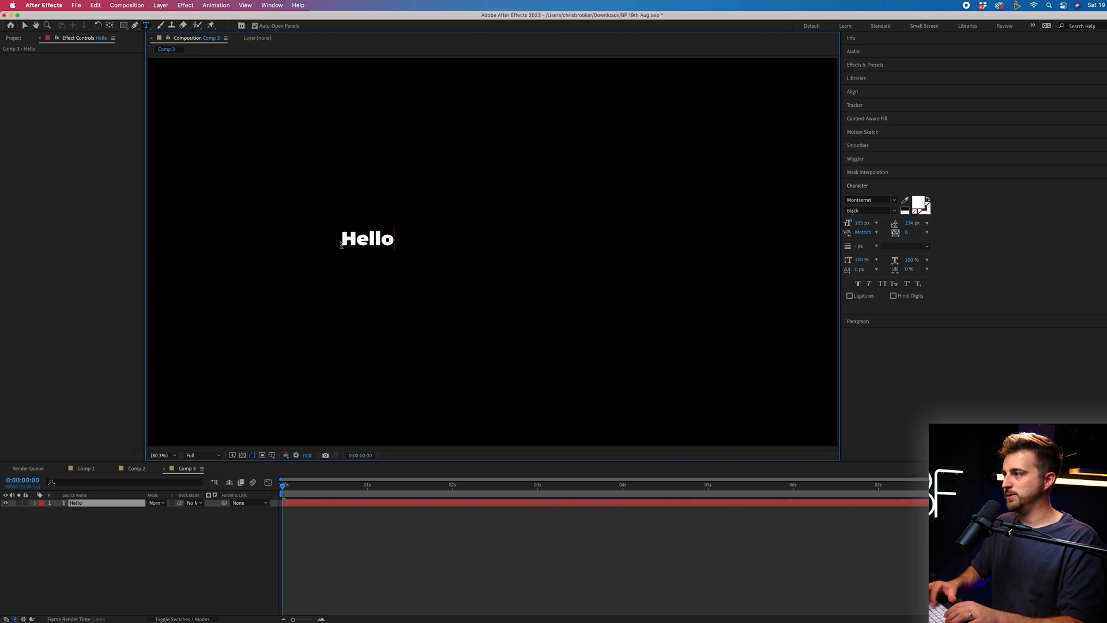
pyautogui.write(', how are you')
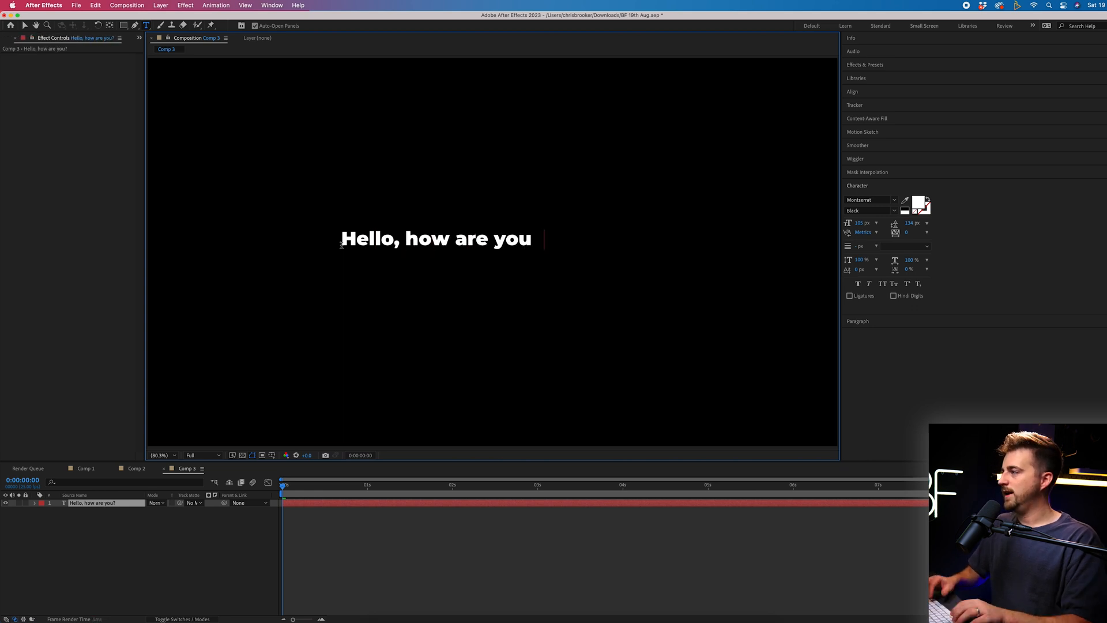
pyautogui.write('?')
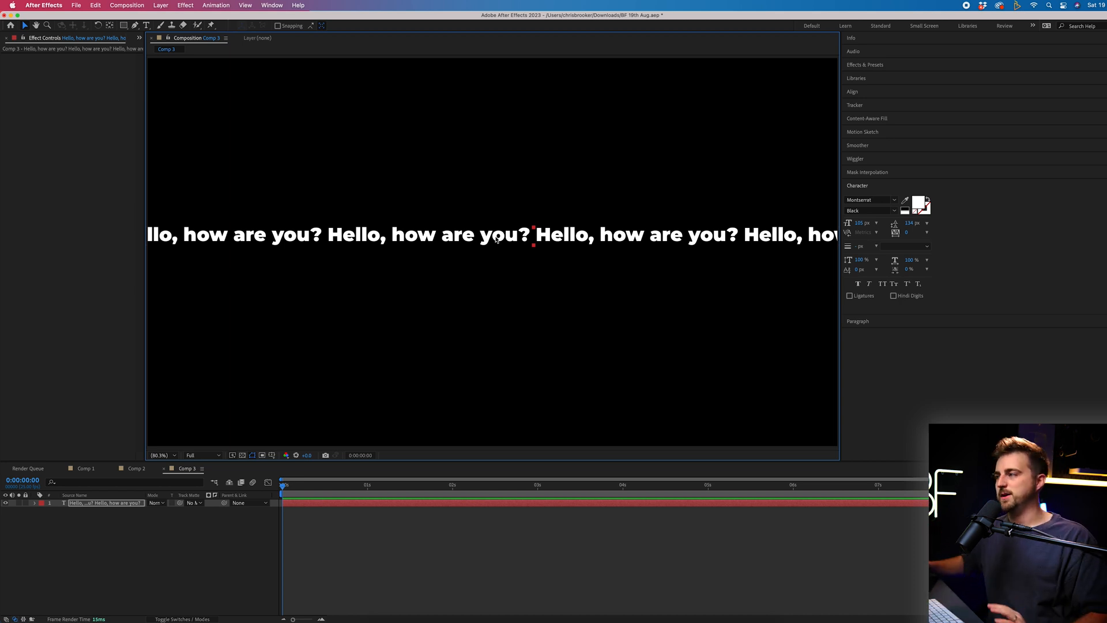
pyautogui.moveTo(904, 206)
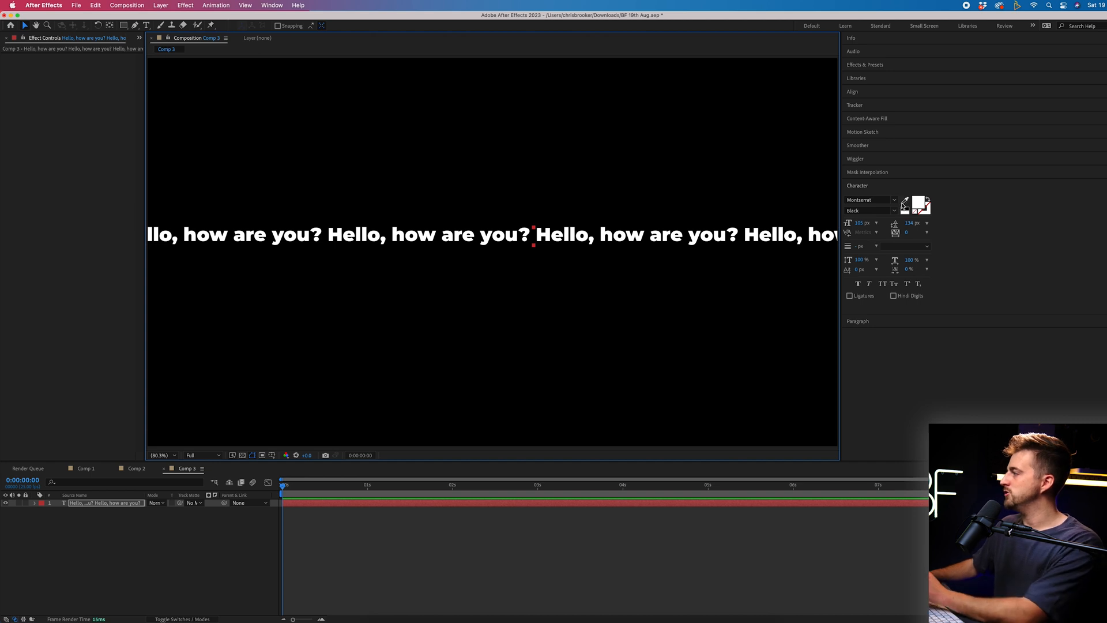
# Step: Choose the Rectangle Tool from the shape flyout and drag a rectangle over the composition
pyautogui.click(893, 200)
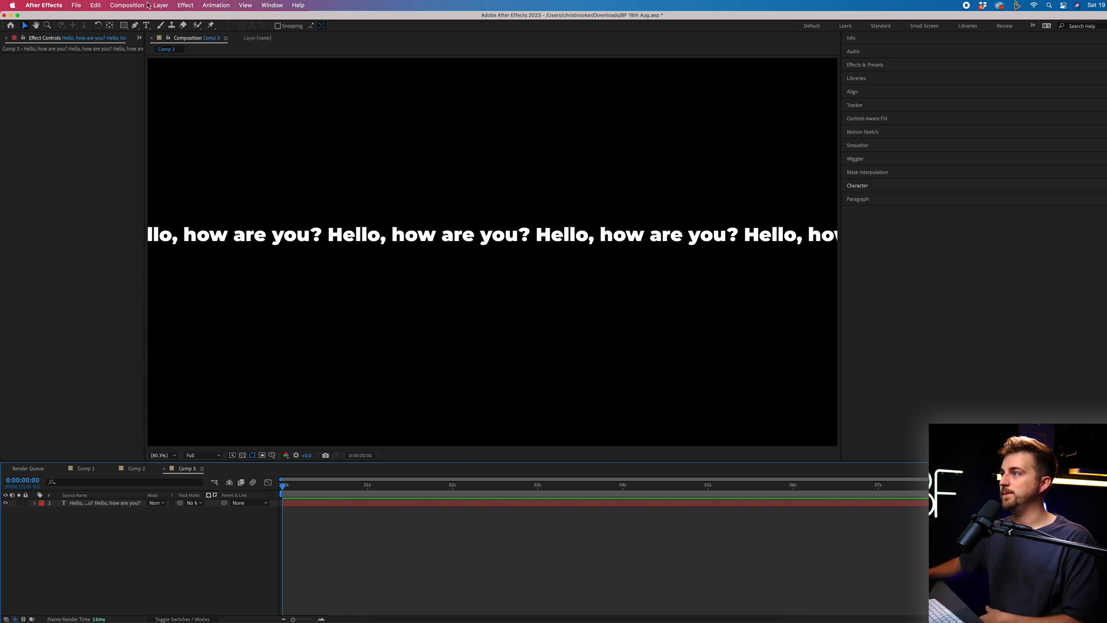
pyautogui.click(124, 25)
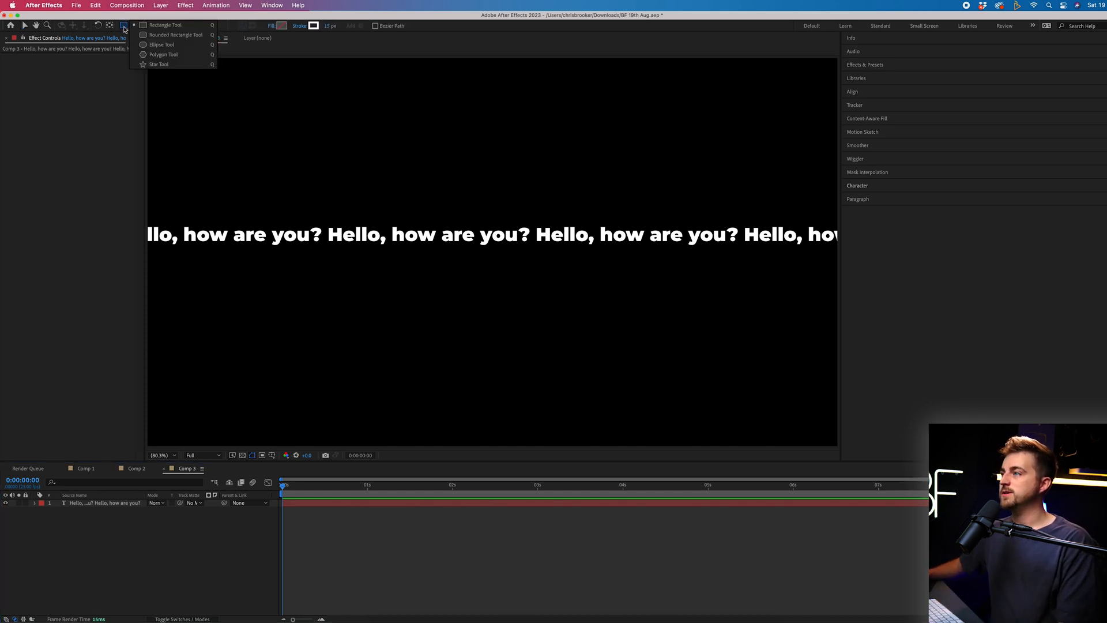
pyautogui.click(159, 64)
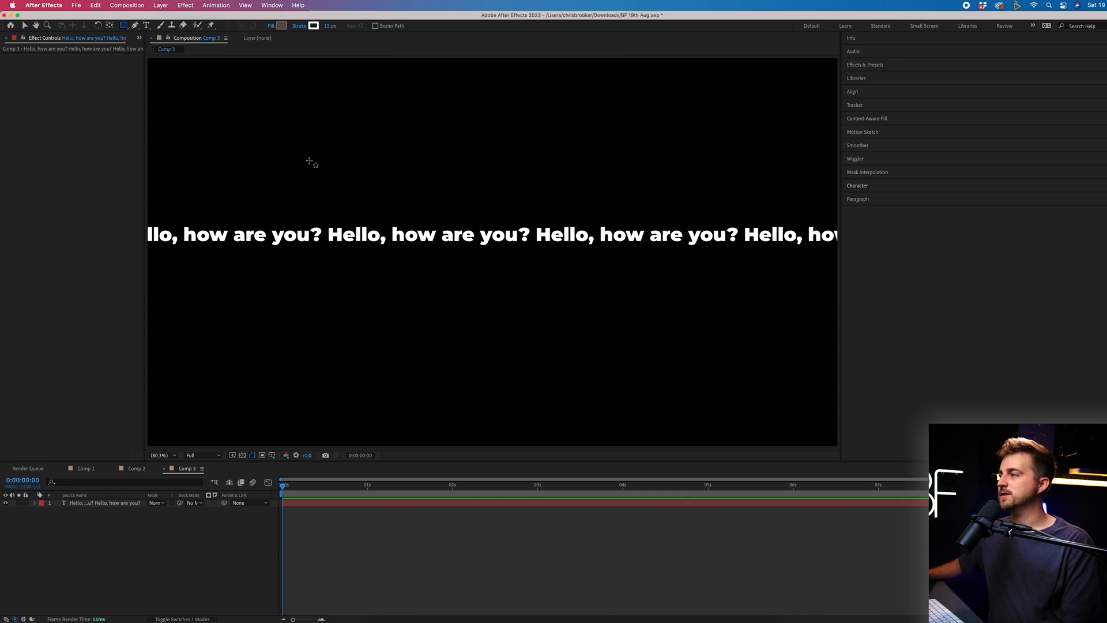
pyautogui.moveTo(296, 138); pyautogui.dragTo(669, 365)
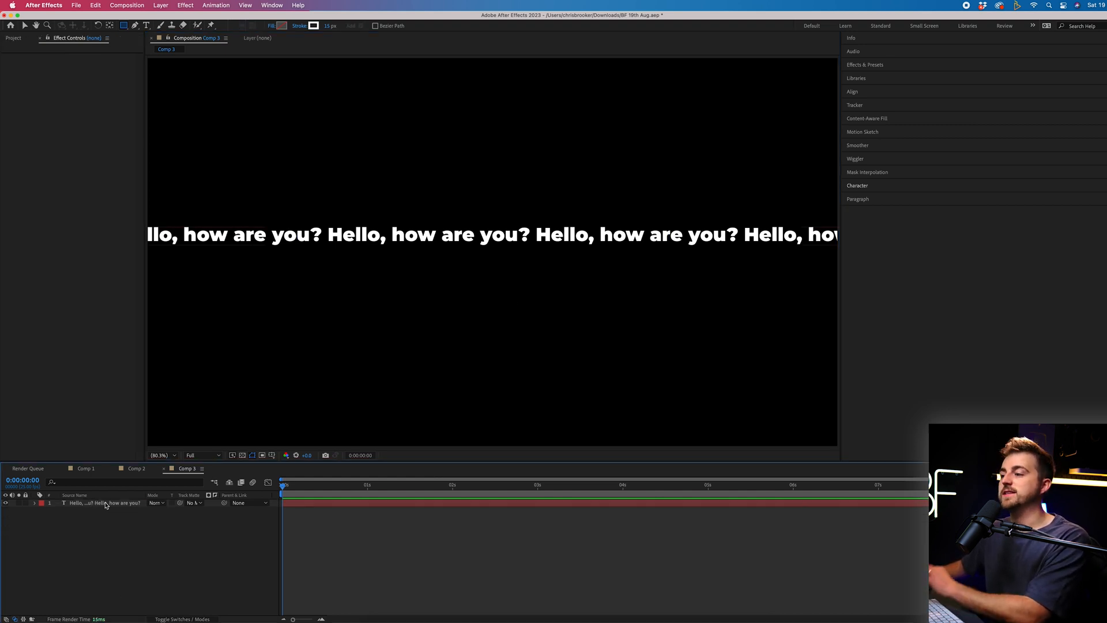
# Step: Select the text layer so drawn shapes become masks on it
pyautogui.click(104, 503)
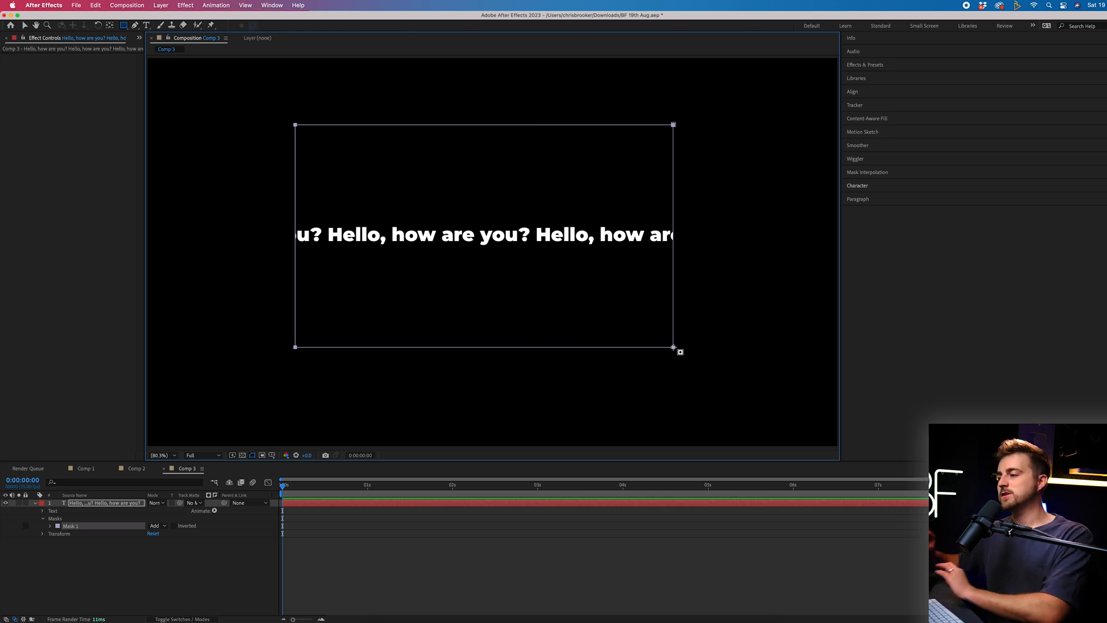
pyautogui.moveTo(538, 347)
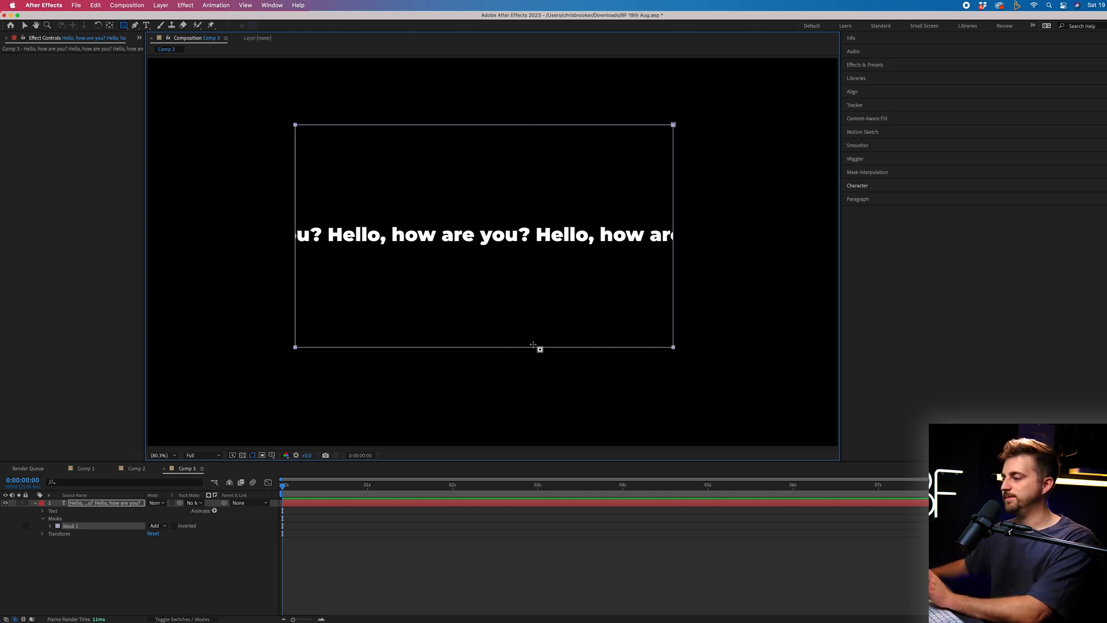
pyautogui.moveTo(62, 546)
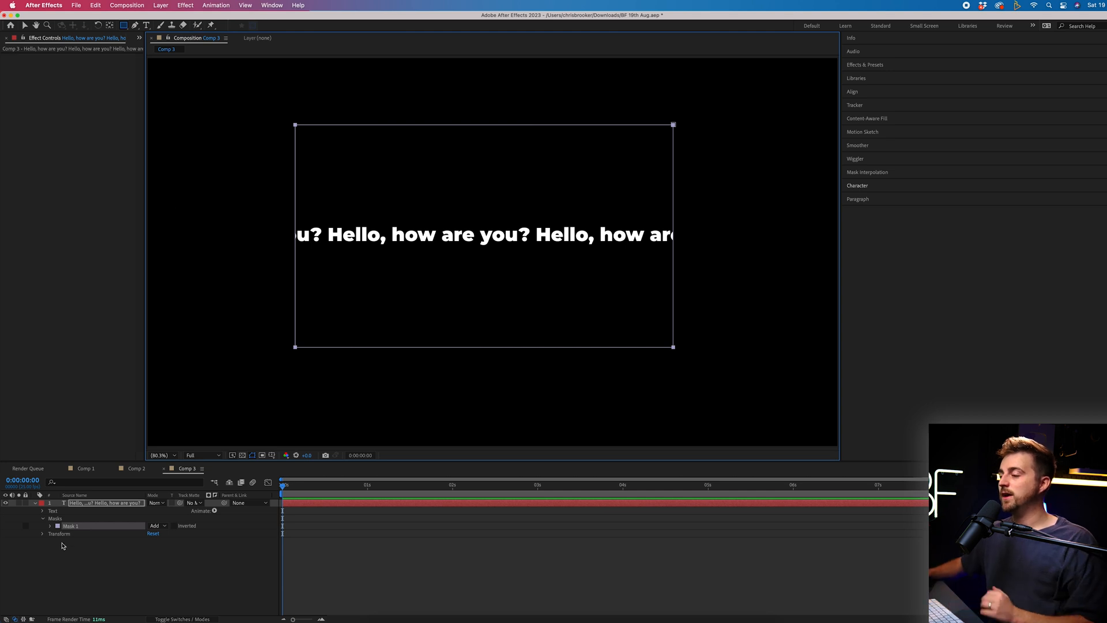
pyautogui.click(123, 24)
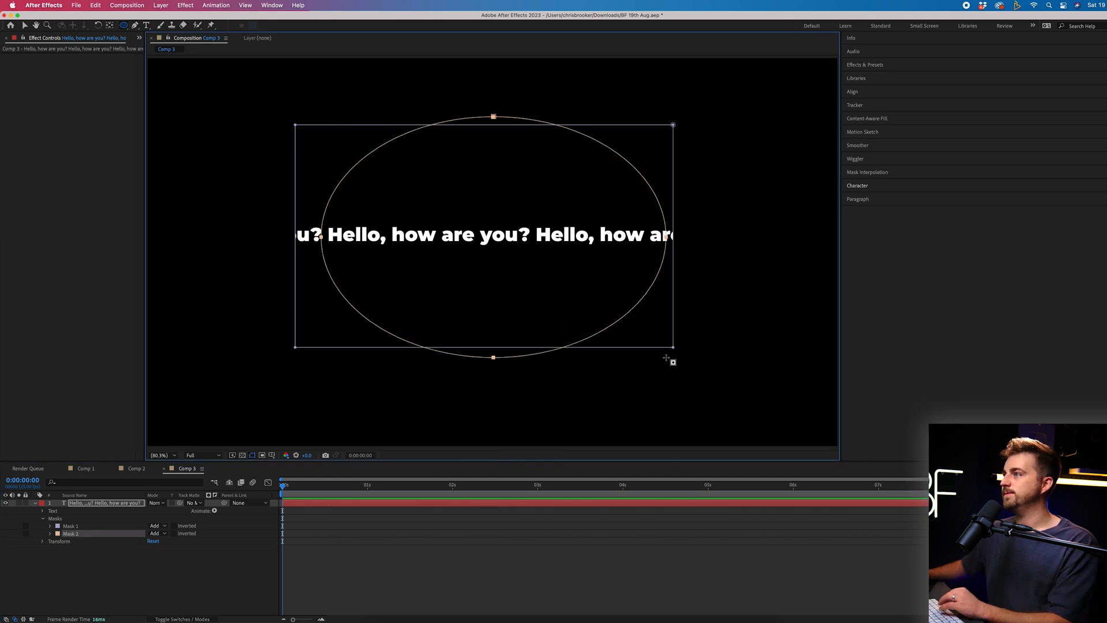
pyautogui.moveTo(378, 159)
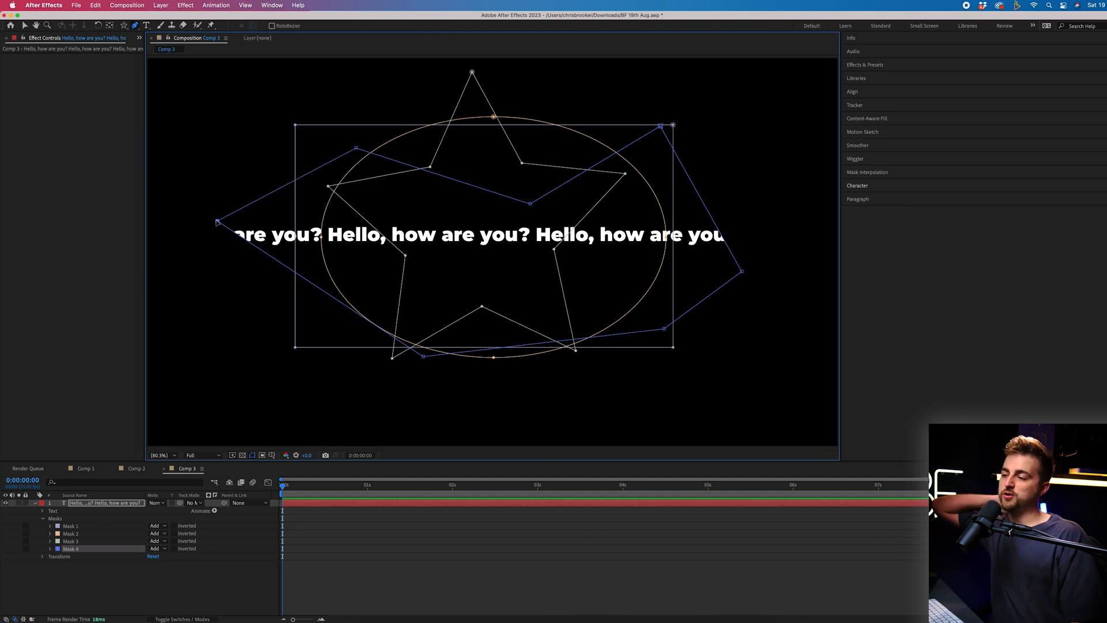
pyautogui.moveTo(132, 201)
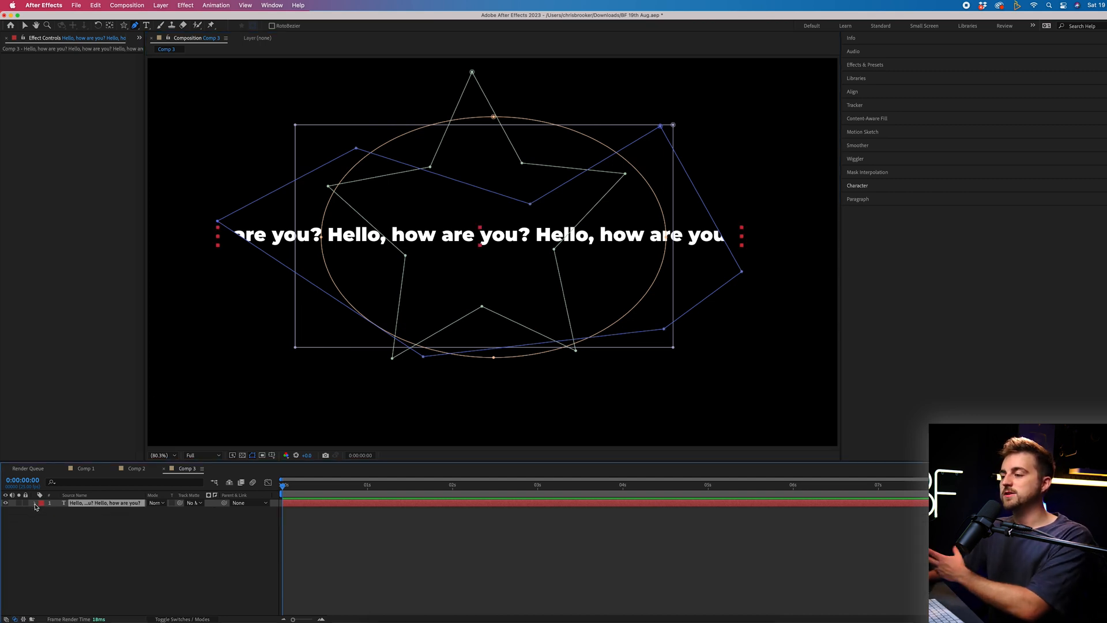
# Step: Set the text layer's Path Options path to Mask 1 so the text follows the rectangle
pyautogui.click(36, 503)
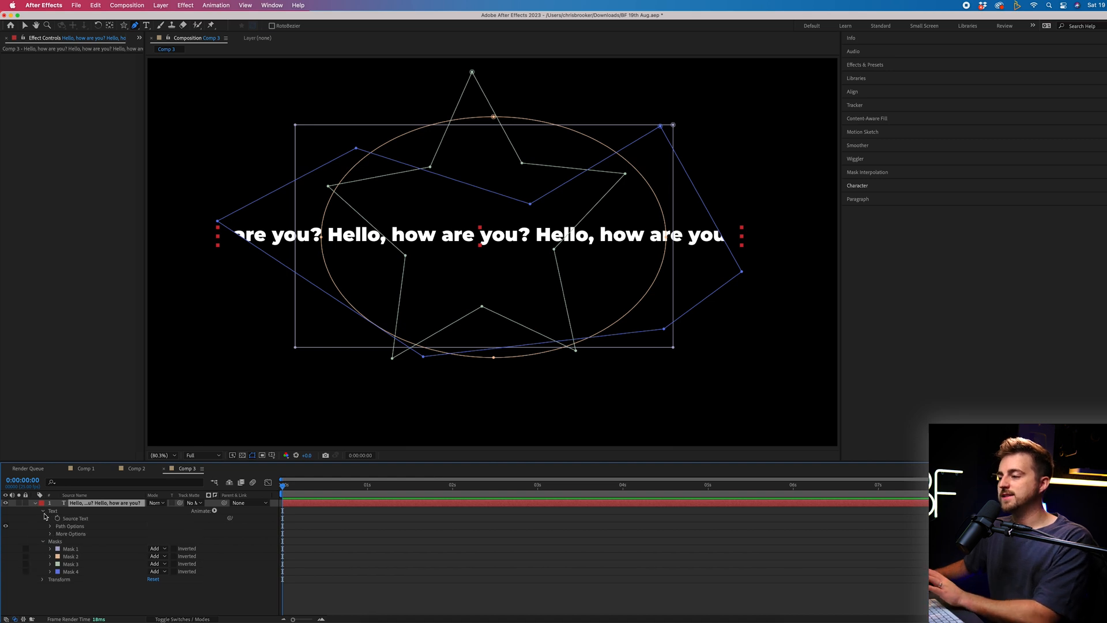
pyautogui.click(50, 526)
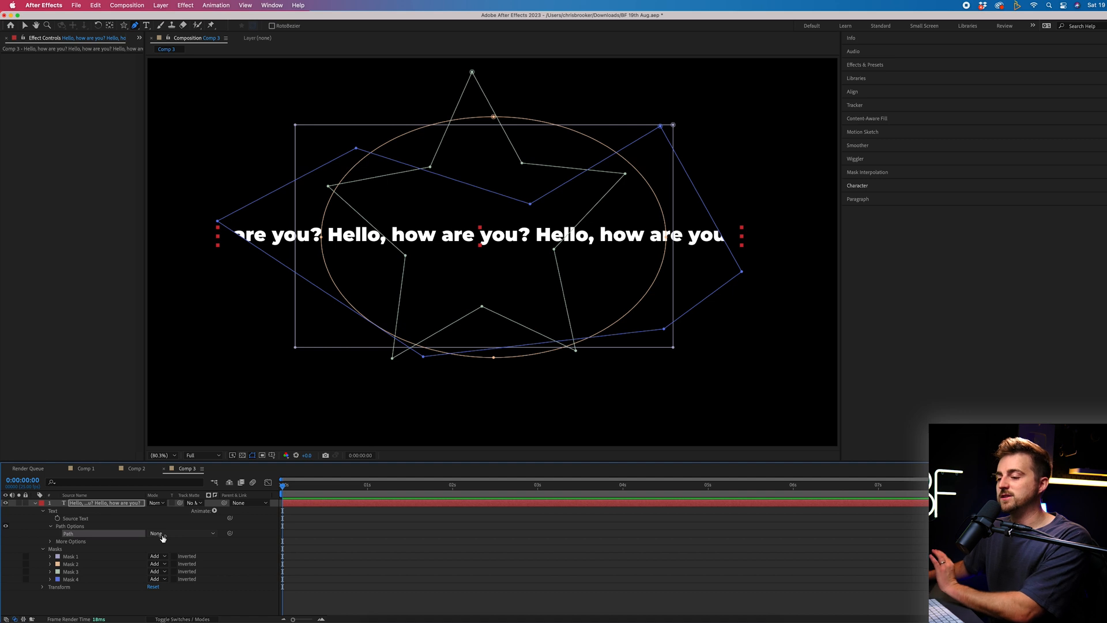
pyautogui.click(168, 533)
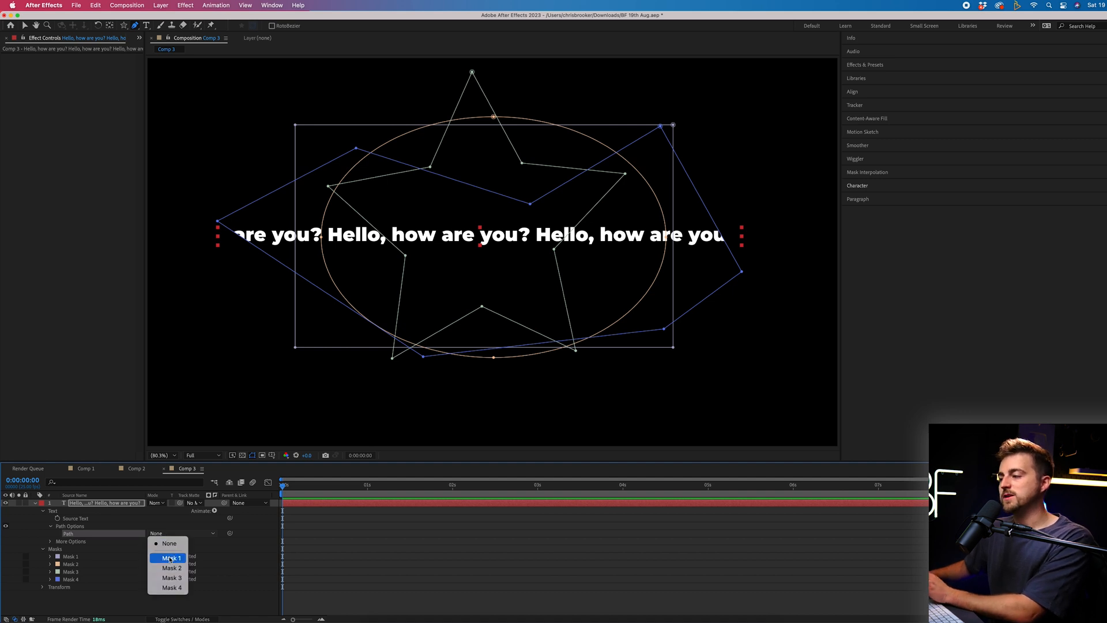
pyautogui.click(171, 558)
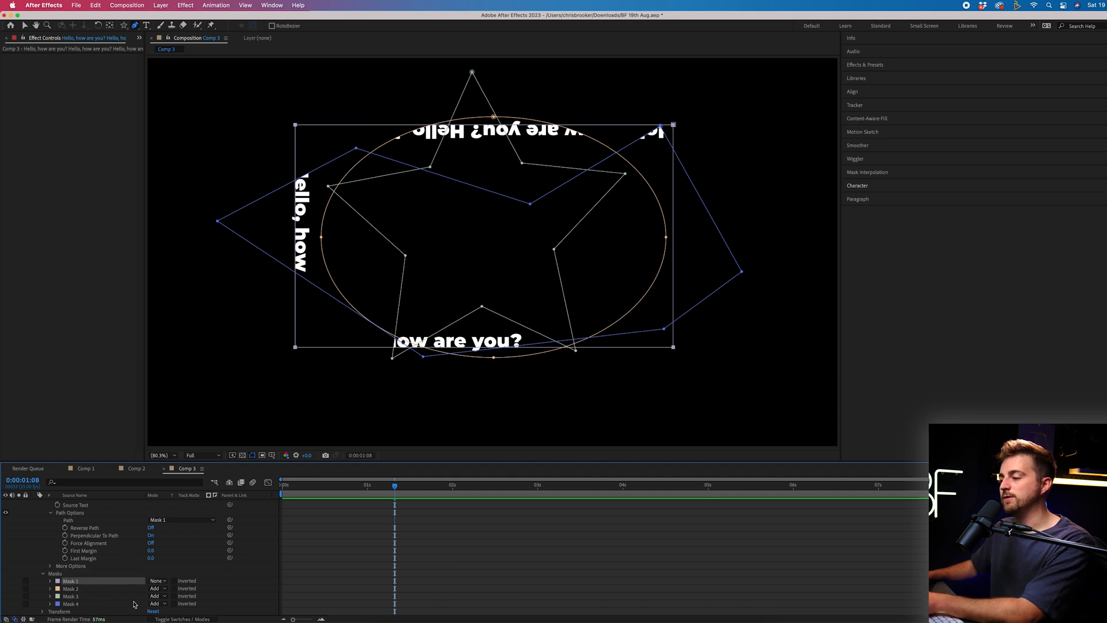
# Step: Change Mask 1's mode from Add to None so it no longer hides the text
pyautogui.click(158, 580)
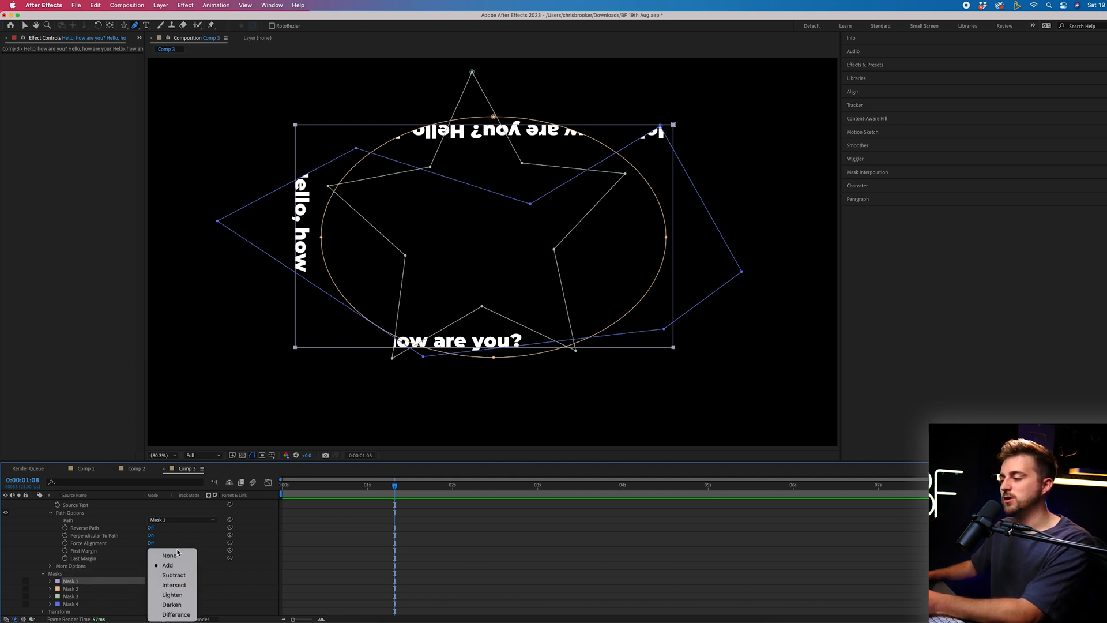
pyautogui.click(170, 554)
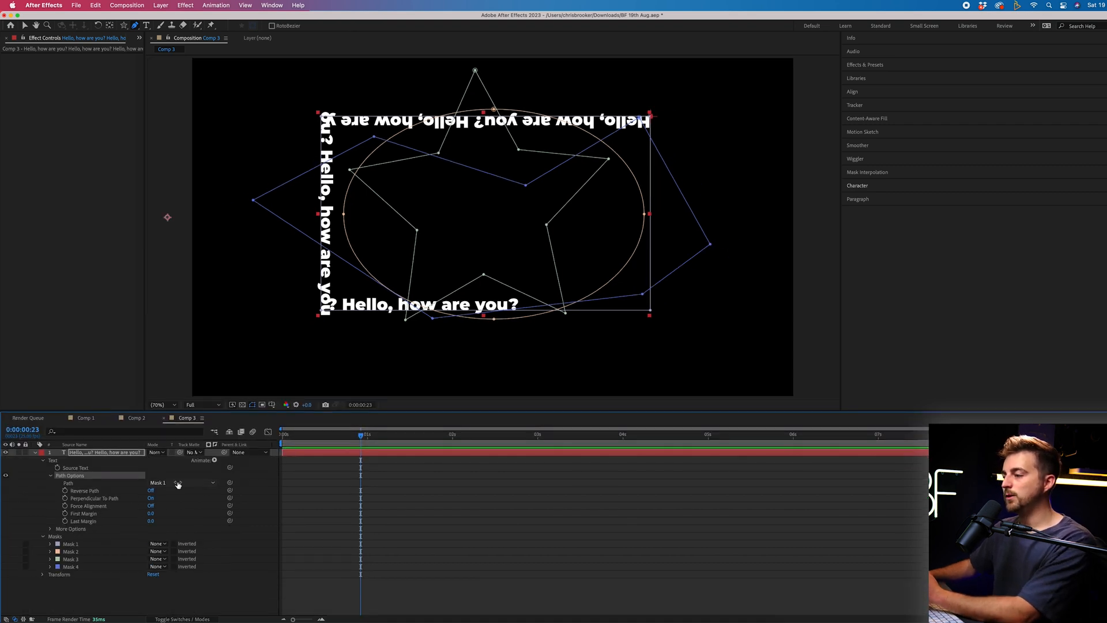
# Step: Switch the text path to Mask 4, select the layer to show its masks and expand Mask 4
pyautogui.click(192, 482)
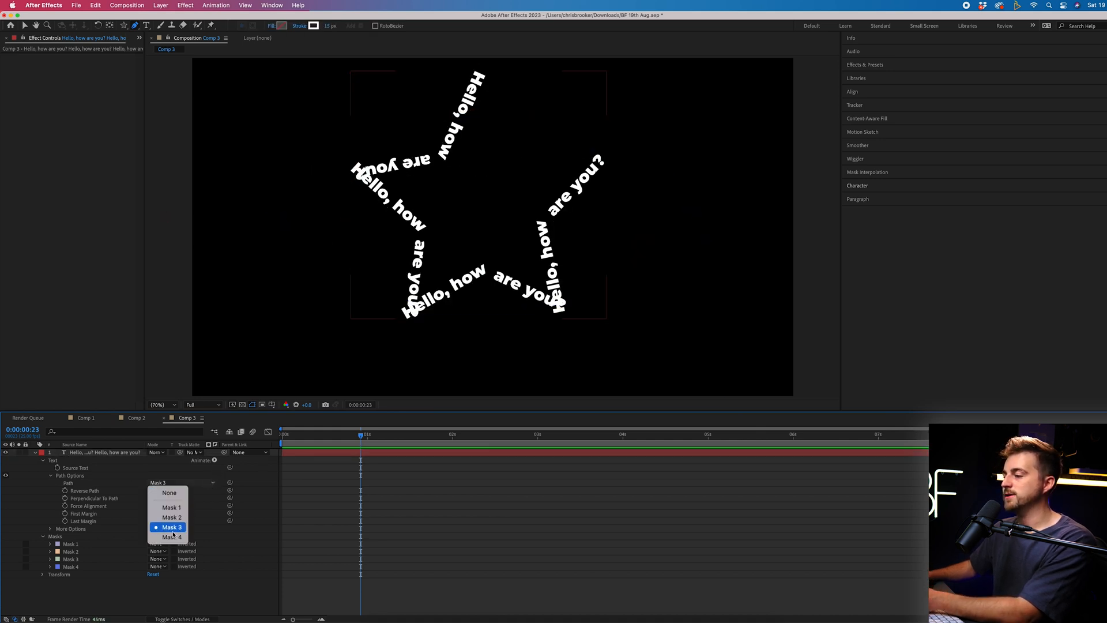
pyautogui.click(172, 537)
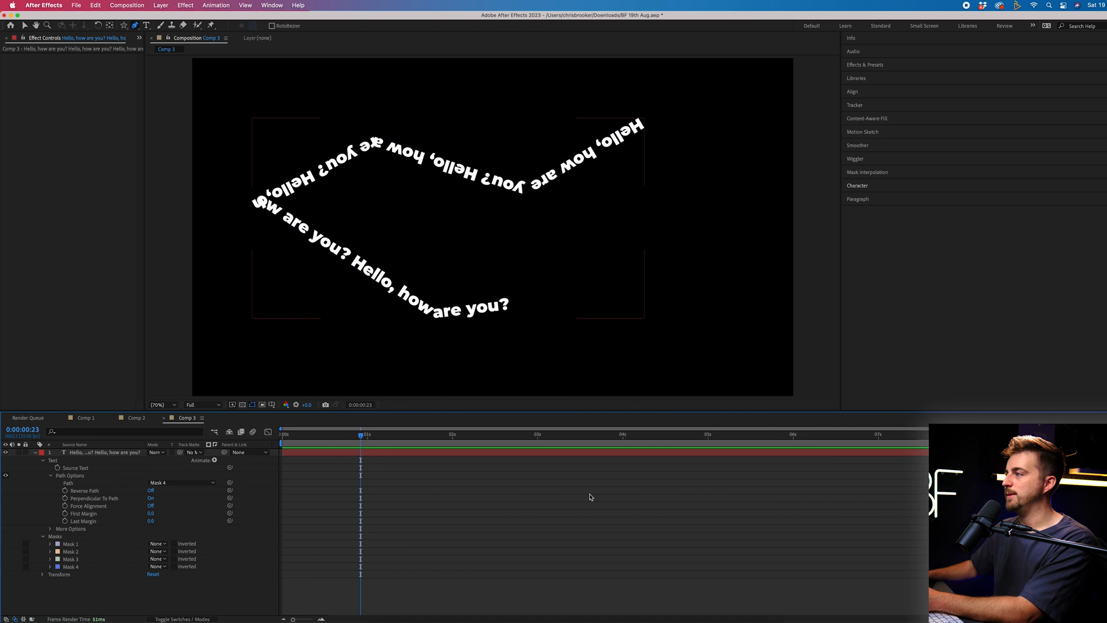
pyautogui.click(106, 451)
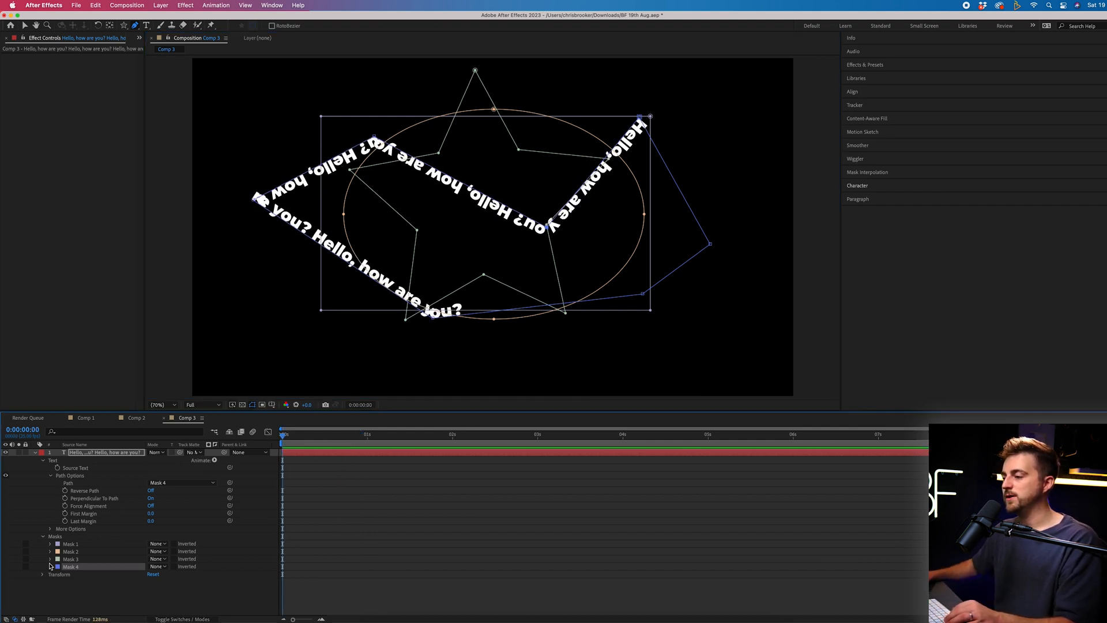
pyautogui.click(50, 567)
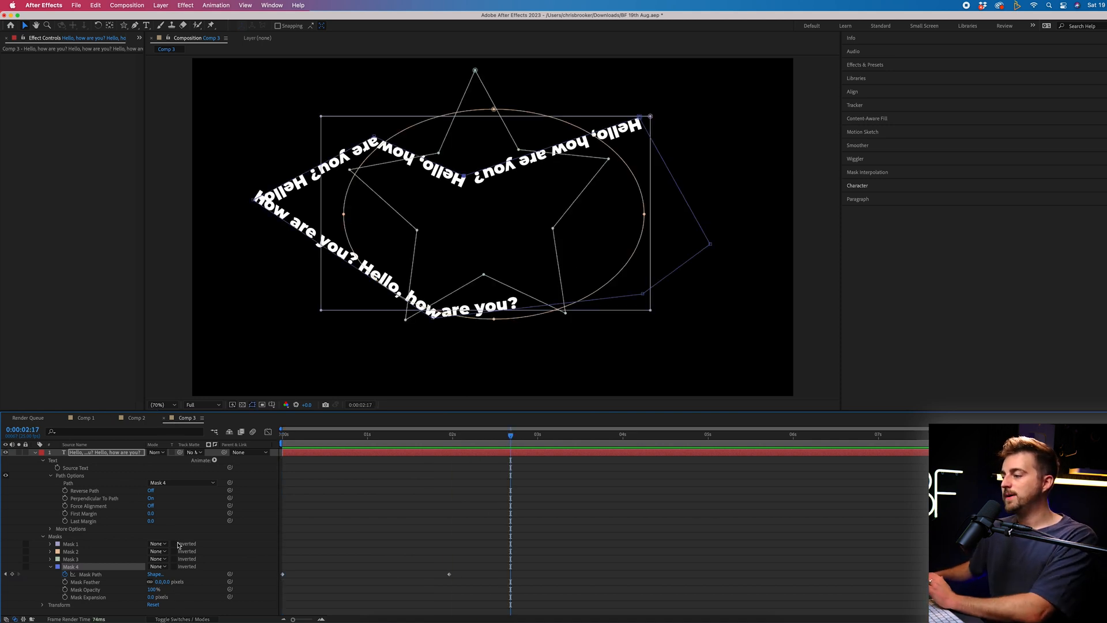
# Step: Put the text on the ellipse Mask 2 and toggle Reverse Path, Perpendicular To Path and Force Alignment
pyautogui.click(181, 482)
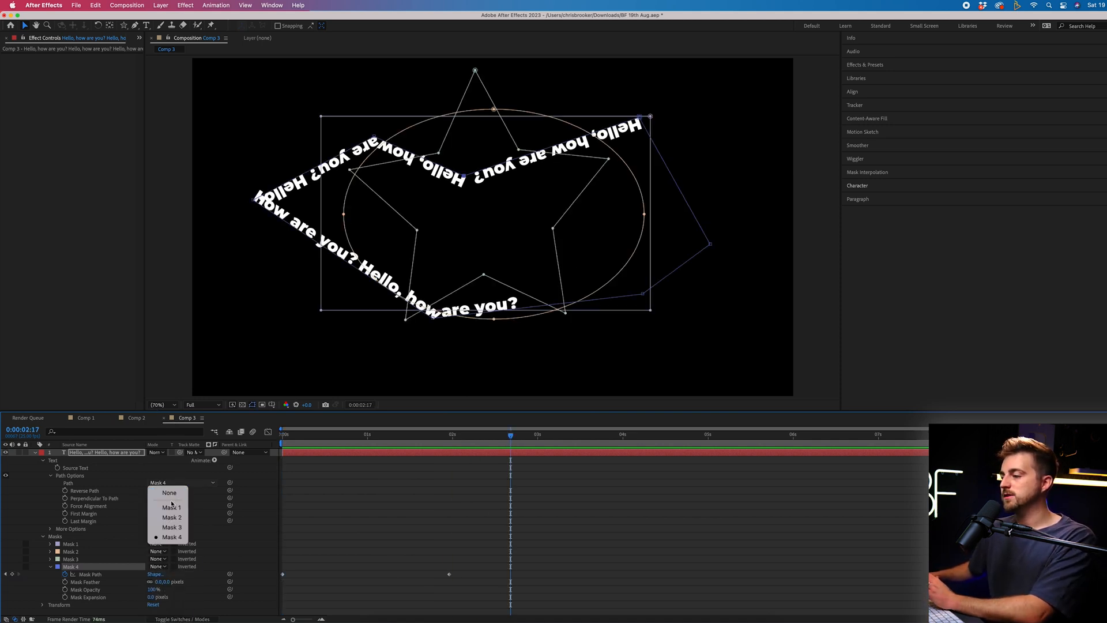
pyautogui.click(171, 517)
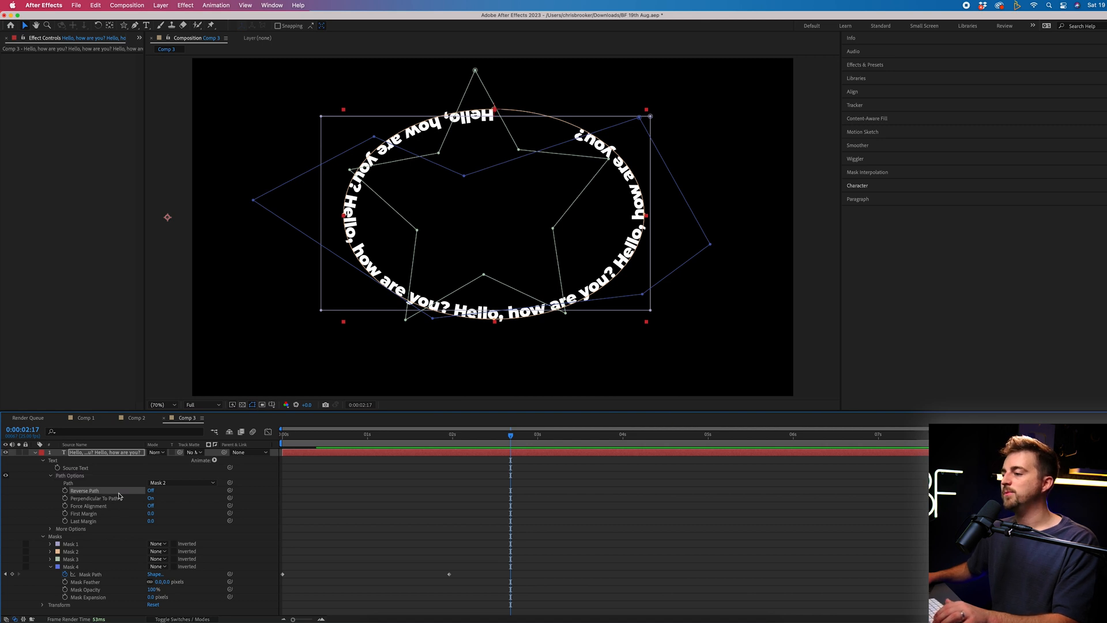
pyautogui.click(151, 491)
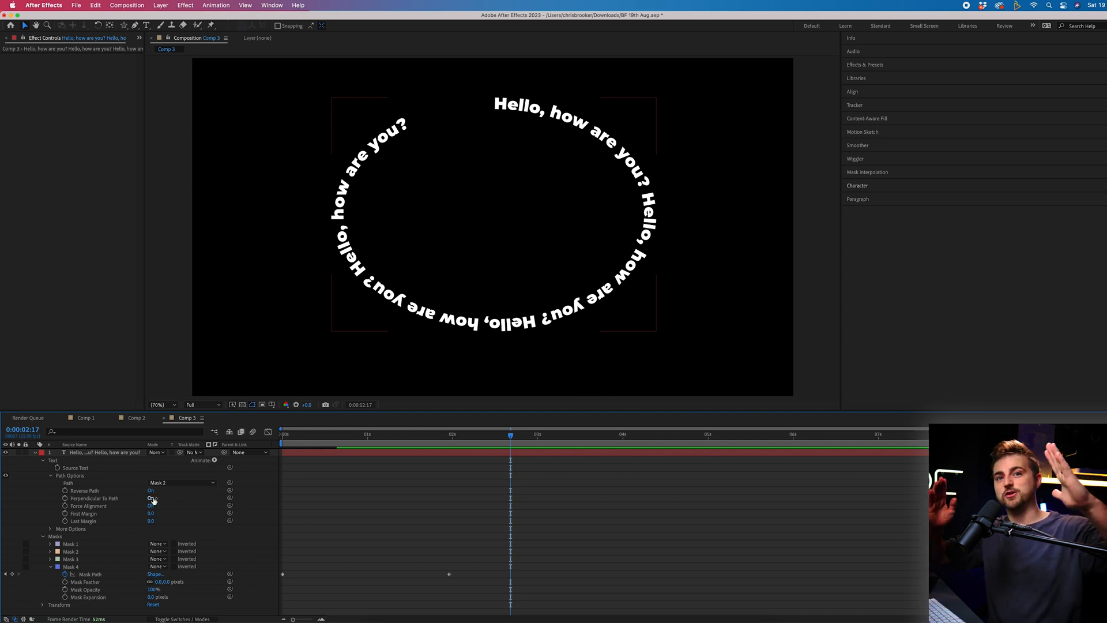
pyautogui.click(150, 498)
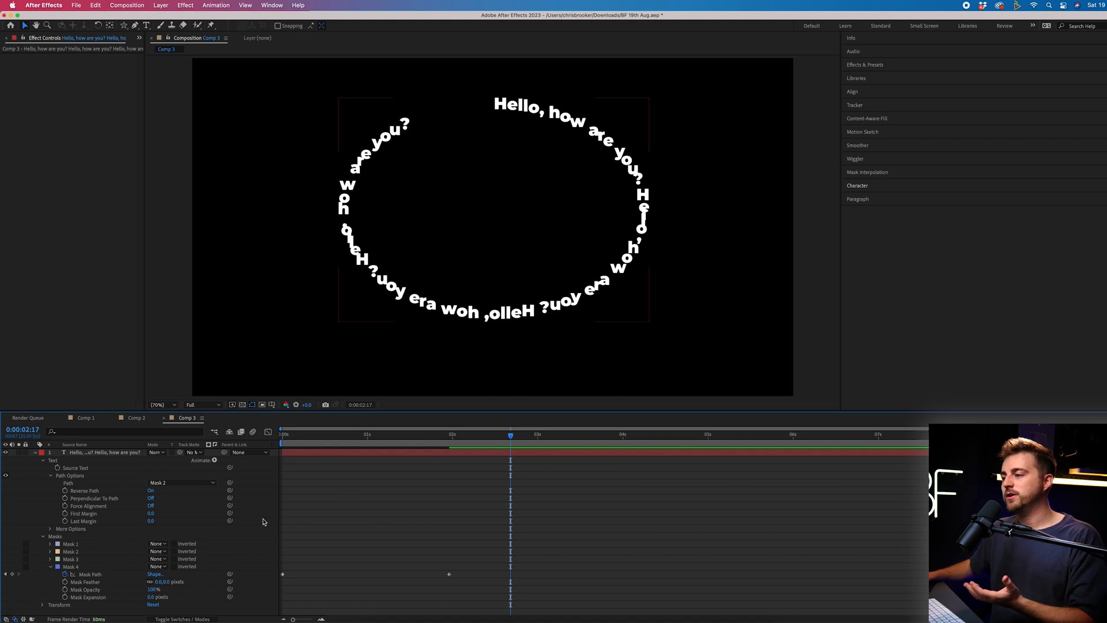
pyautogui.click(150, 498)
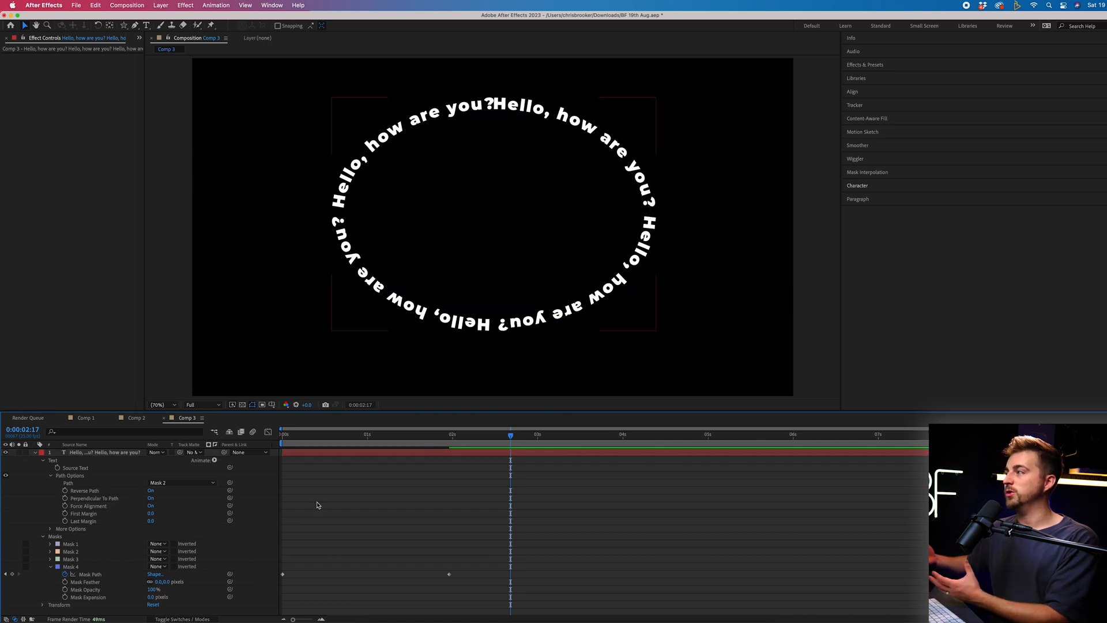
# Step: Set the path back to the rectangle Mask 1 and toggle a Path Options switch
pyautogui.click(180, 482)
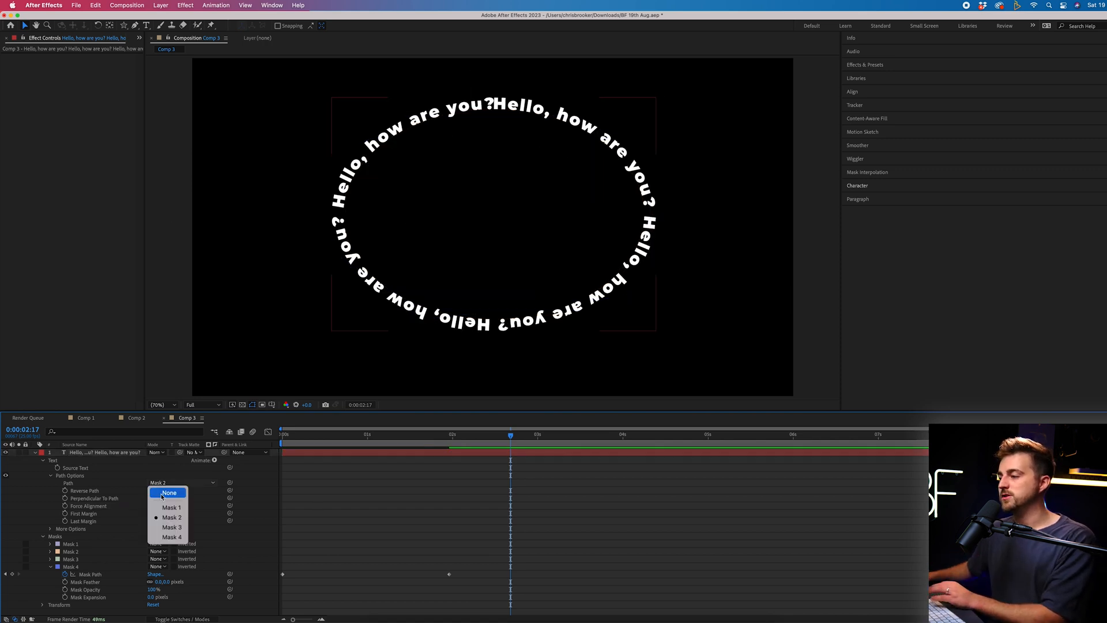
pyautogui.click(171, 507)
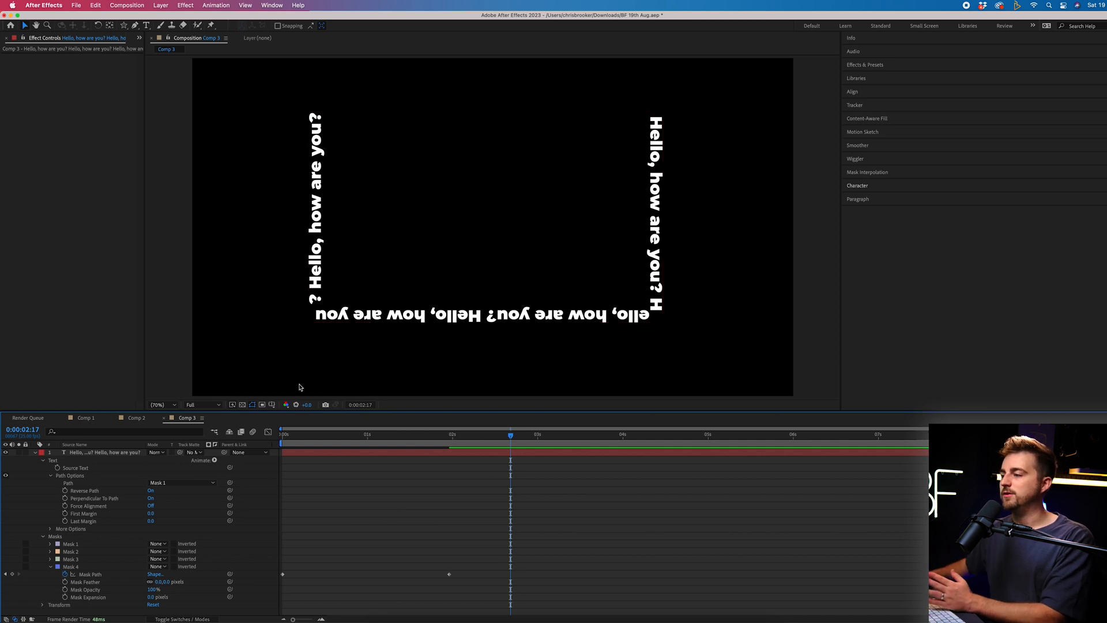
pyautogui.click(150, 505)
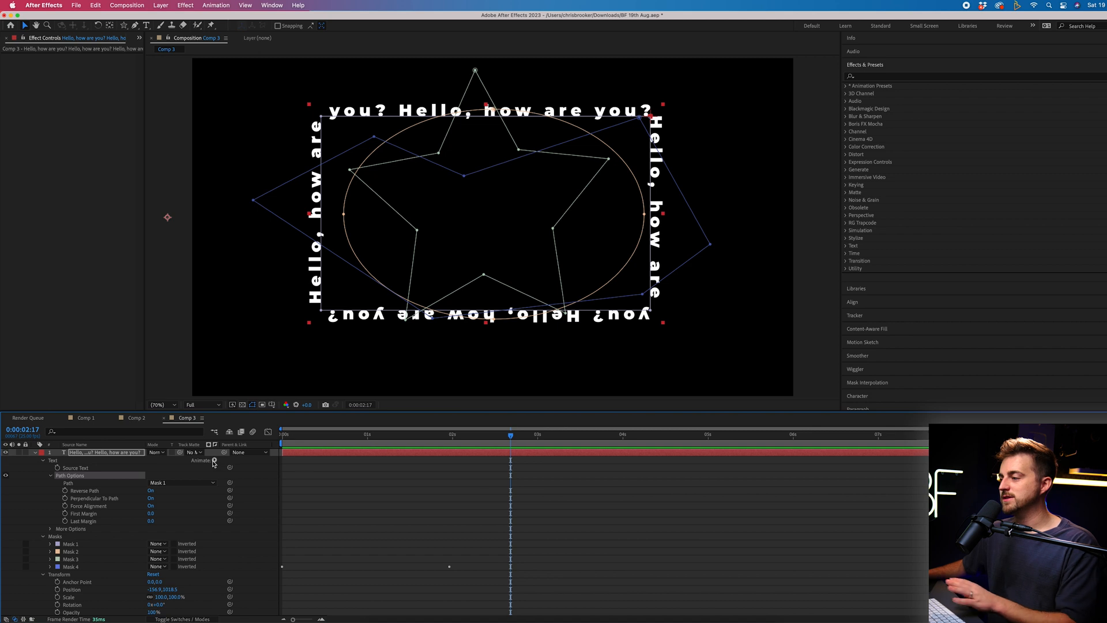
# Step: Add a Position animator to the text via Animate > Position and adjust it in the timeline
pyautogui.click(214, 461)
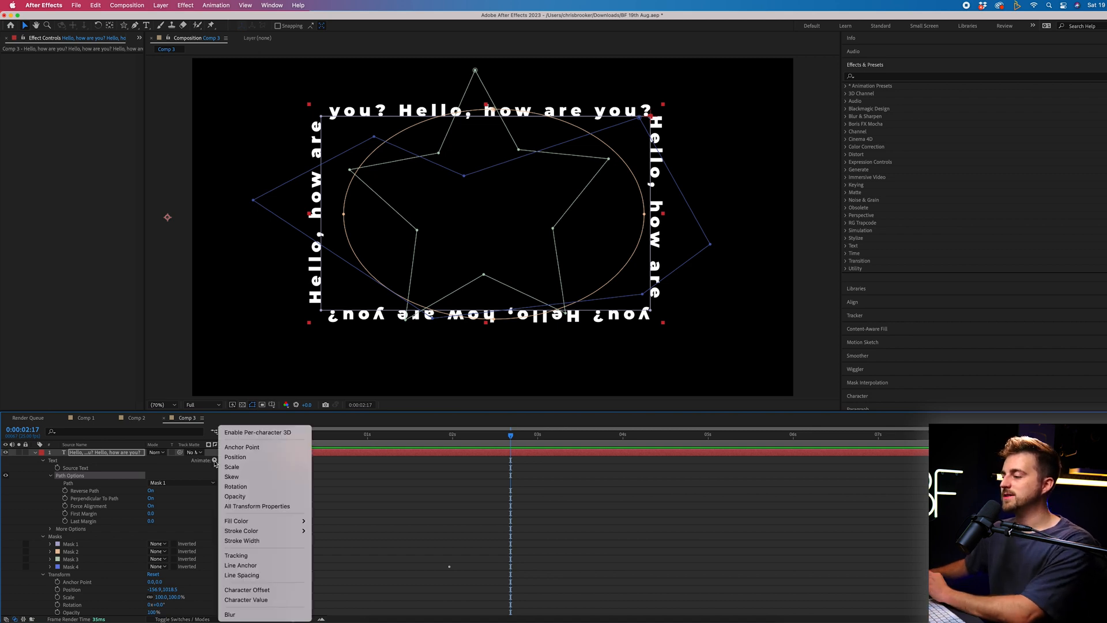
pyautogui.click(235, 457)
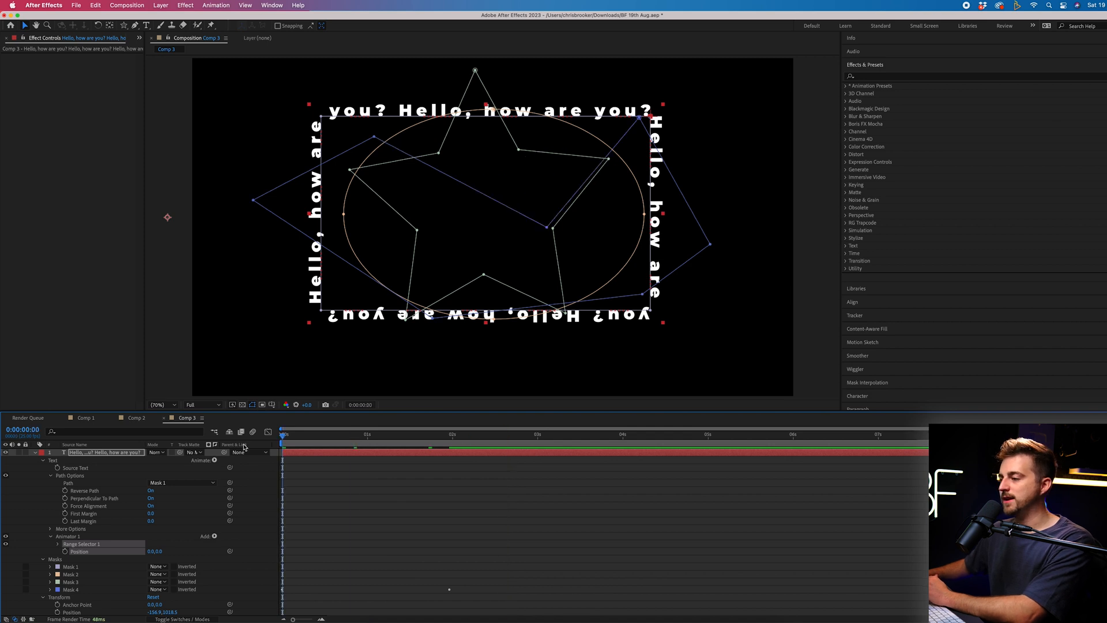
pyautogui.moveTo(110, 548)
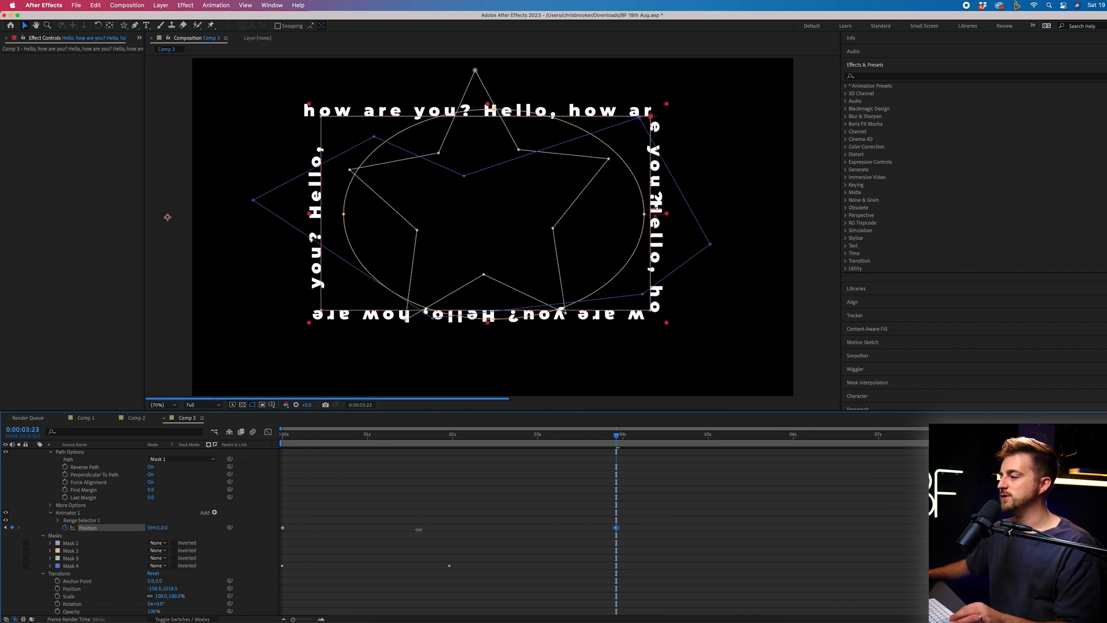
pyautogui.click(450, 435)
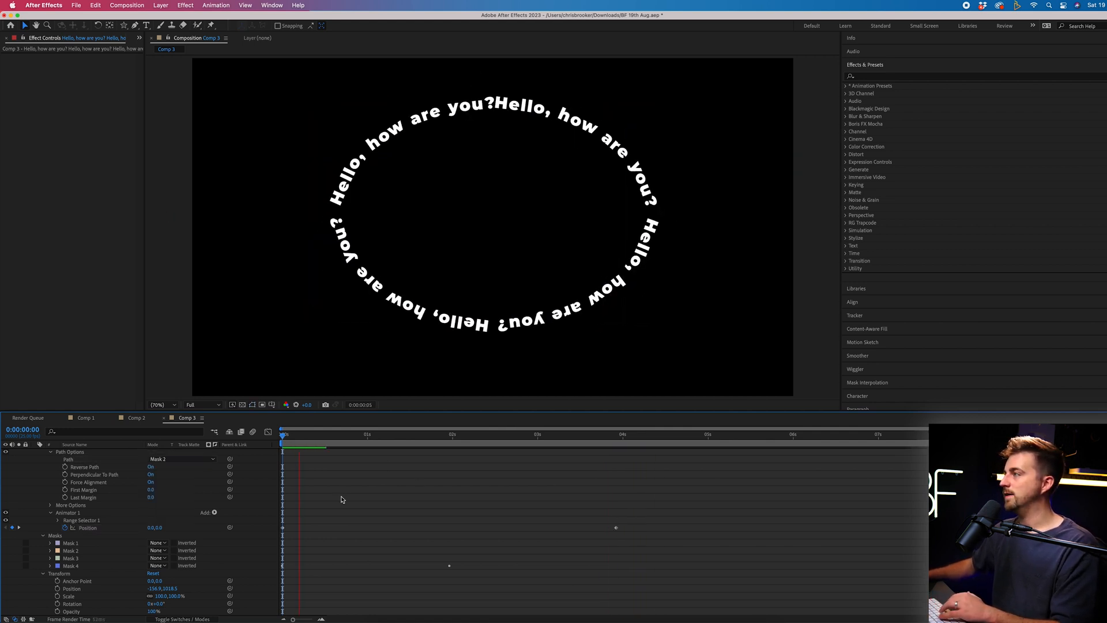
# Step: Try the star Mask 3 as the text path, then set it to the freeform Mask 4
pyautogui.click(181, 458)
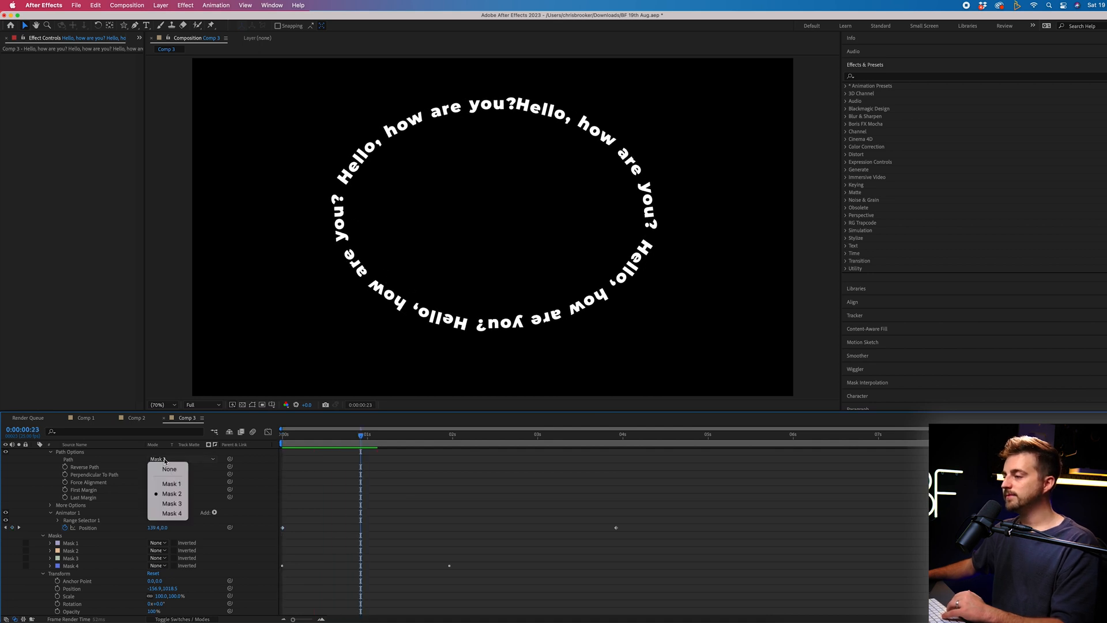
pyautogui.click(172, 503)
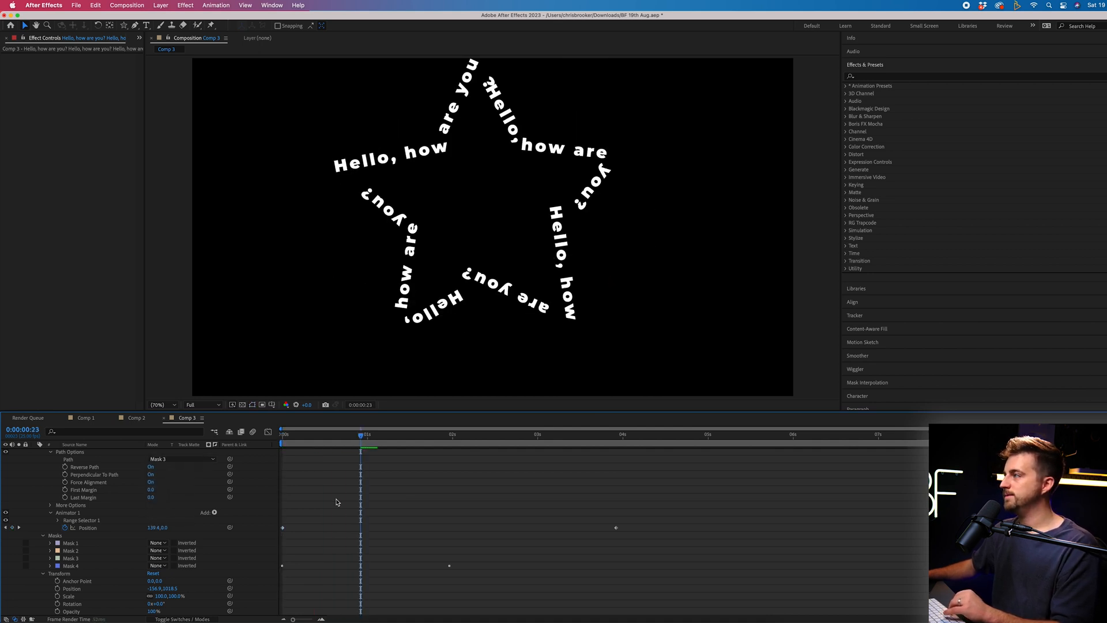
pyautogui.click(180, 459)
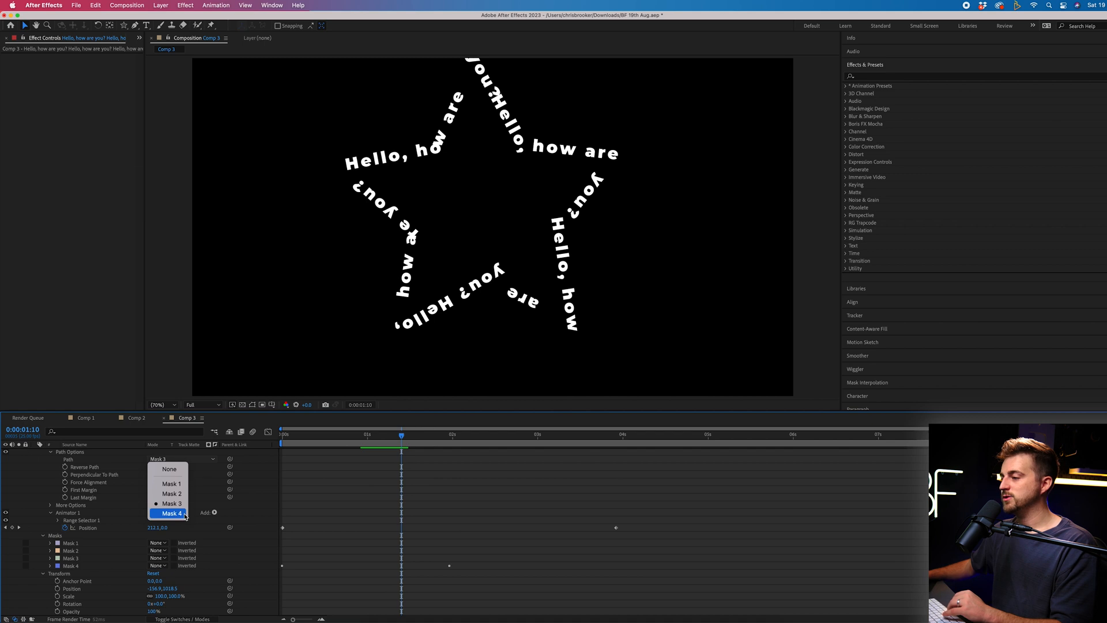
pyautogui.click(171, 511)
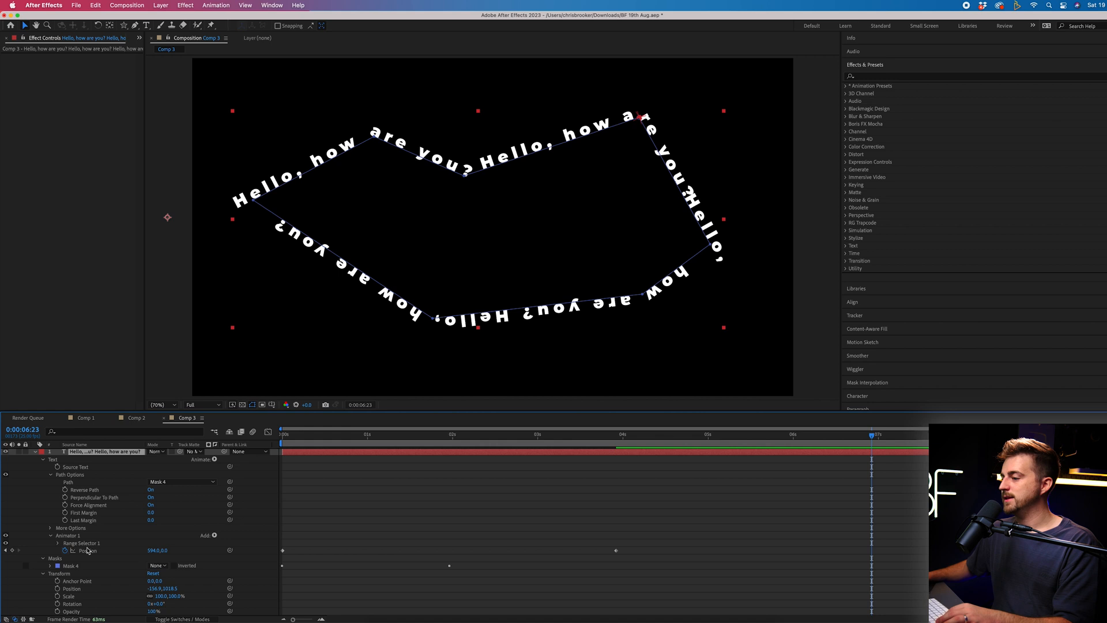
pyautogui.moveTo(528, 158)
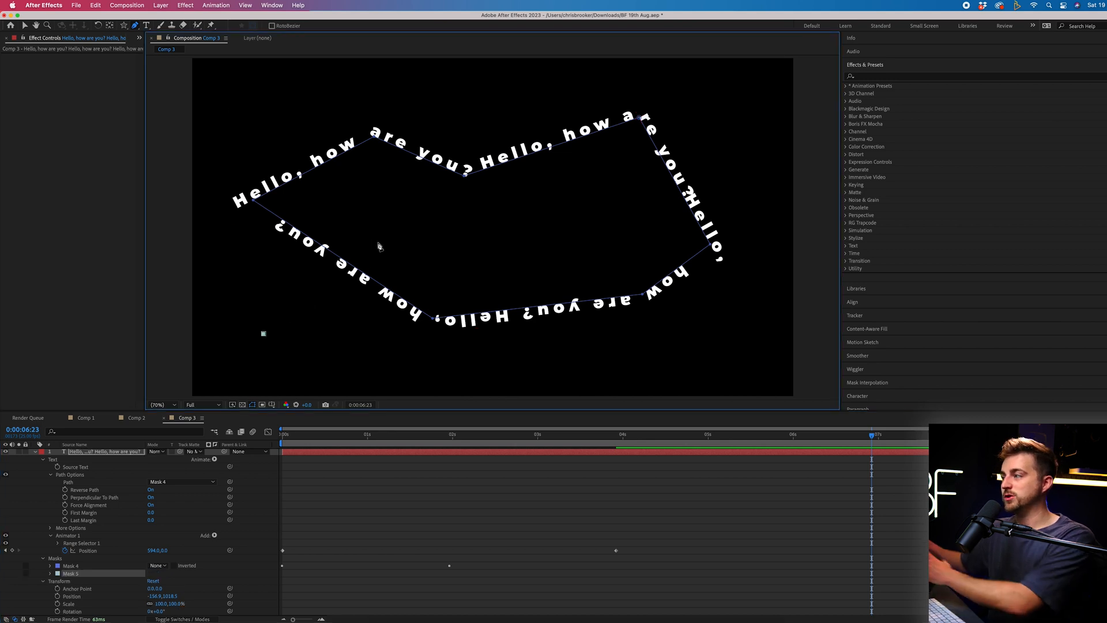
# Step: Draw curved Bezier points with the Pen tool to start a new closed Mask 5
pyautogui.moveTo(263, 332); pyautogui.dragTo(396, 209)
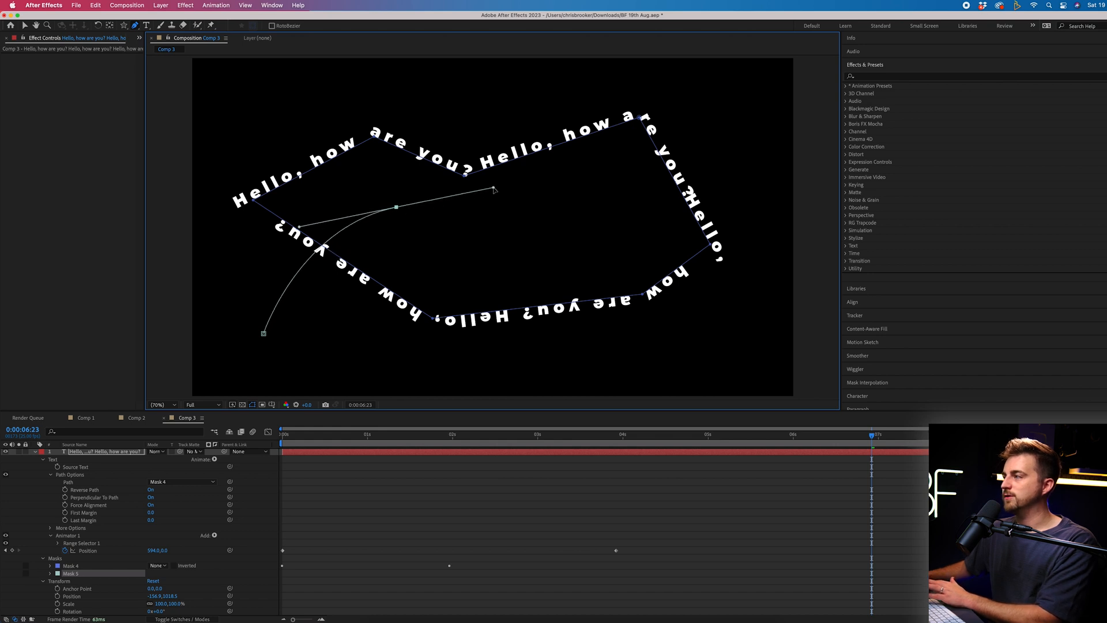
pyautogui.moveTo(494, 189); pyautogui.dragTo(618, 239)
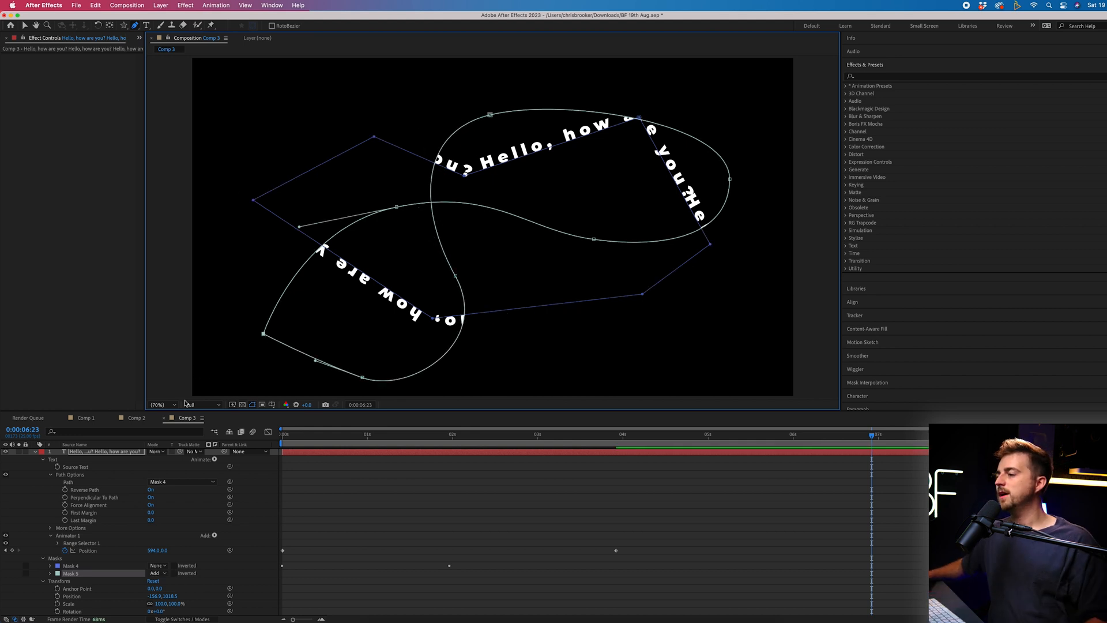
pyautogui.click(180, 482)
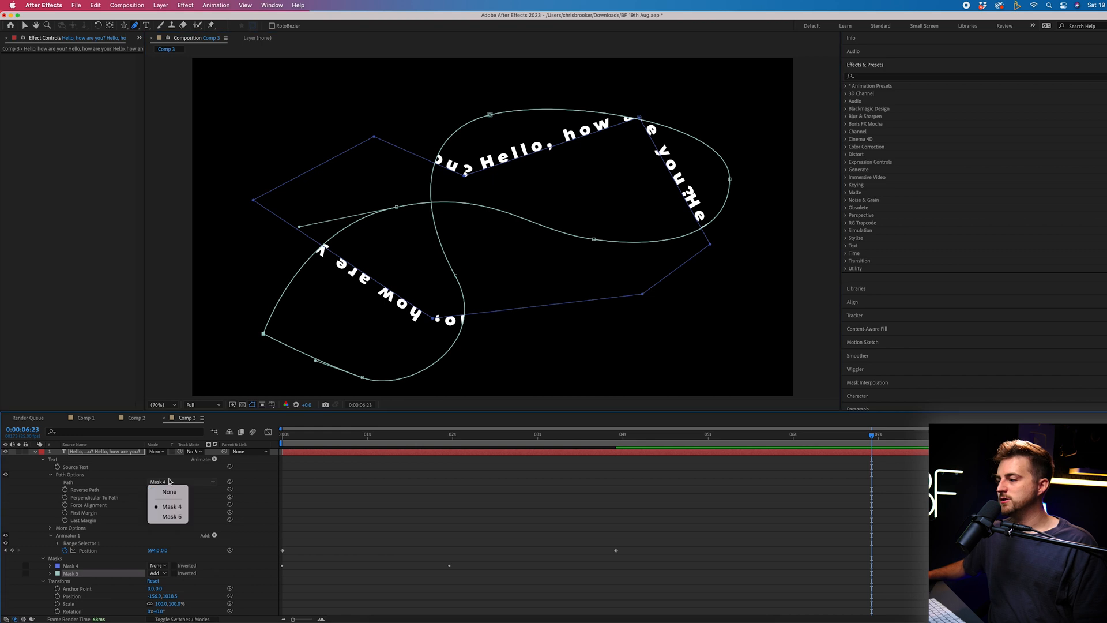